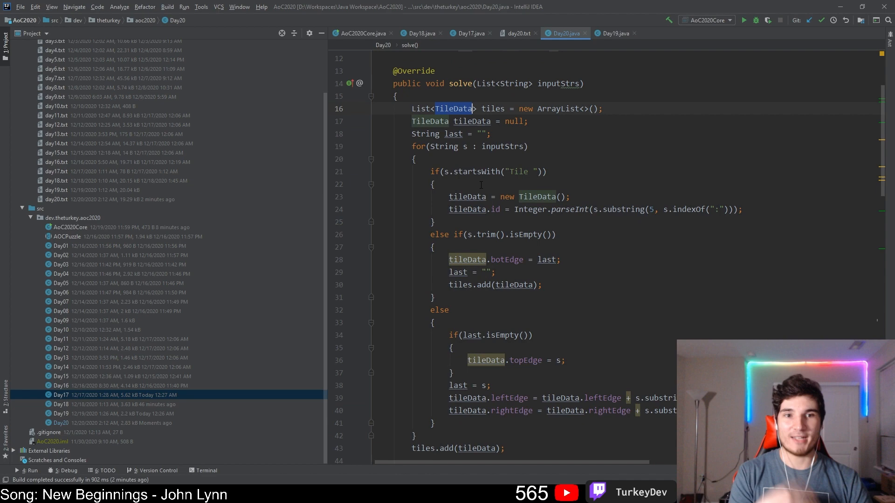
scroll("down", 3)
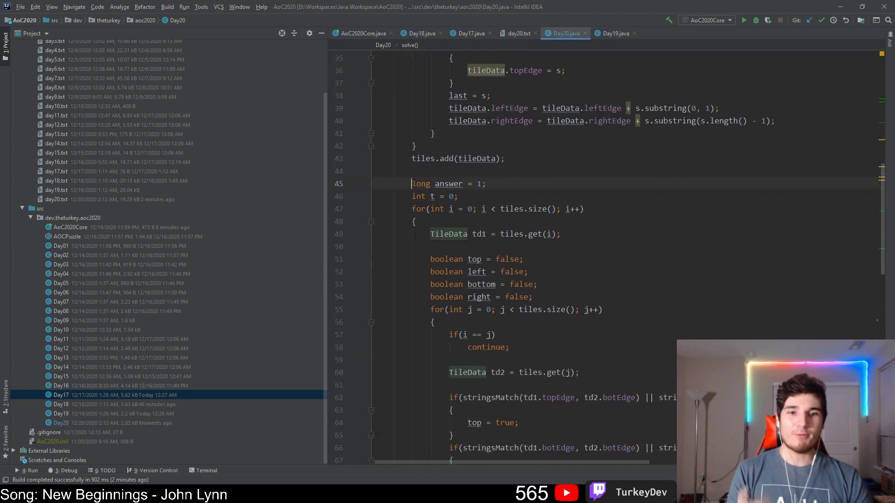
scroll("down", 3)
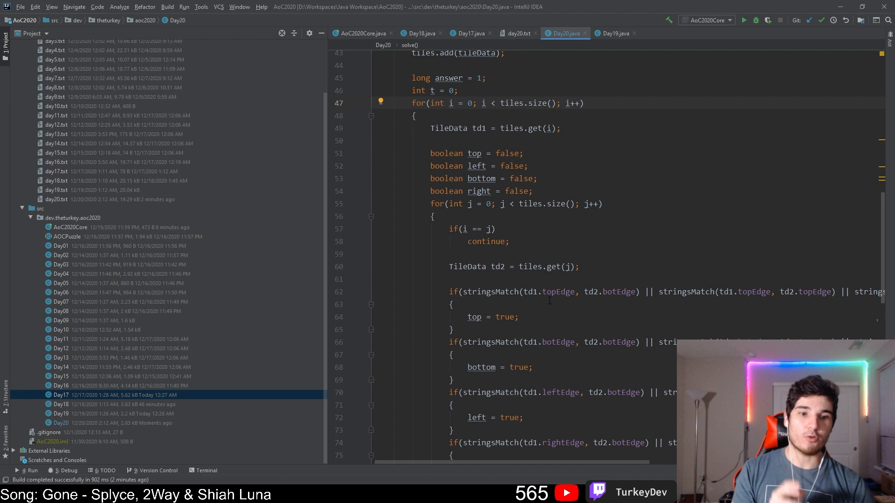
double_click(558, 291)
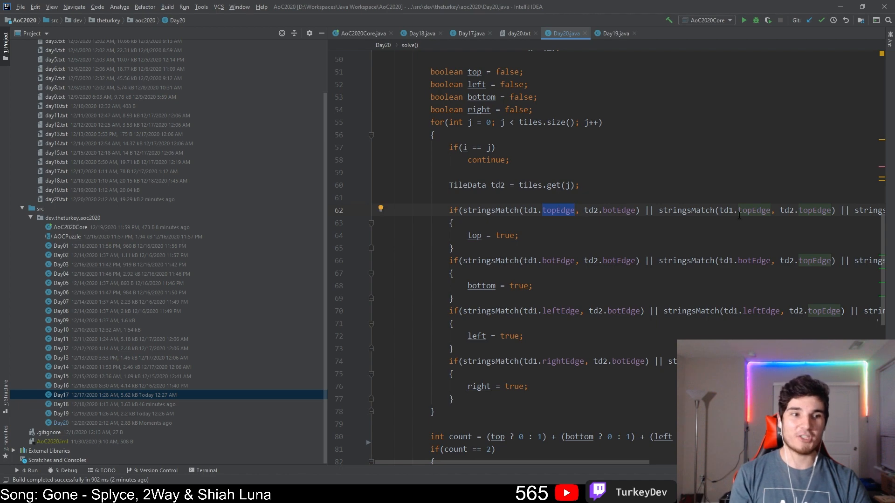
scroll("right", 3)
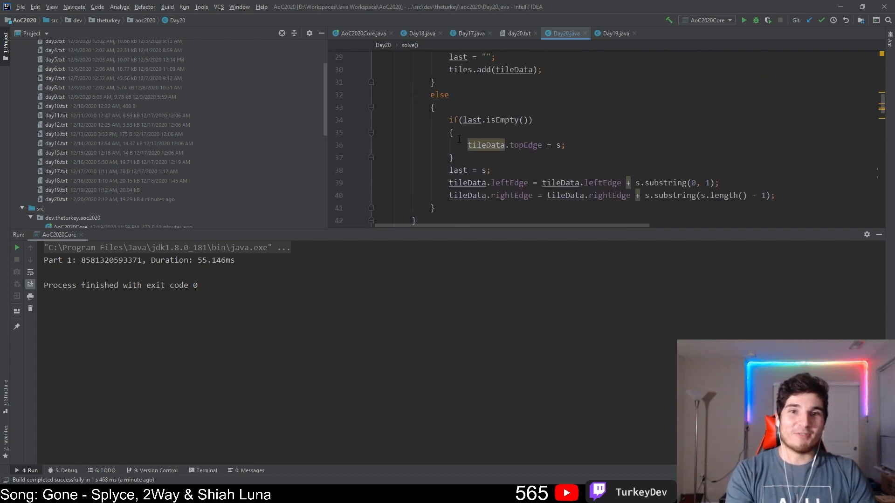
Scroll Day20.java to the count == 2 corner loop multiplying matching tile IDs.
scroll("down", 3)
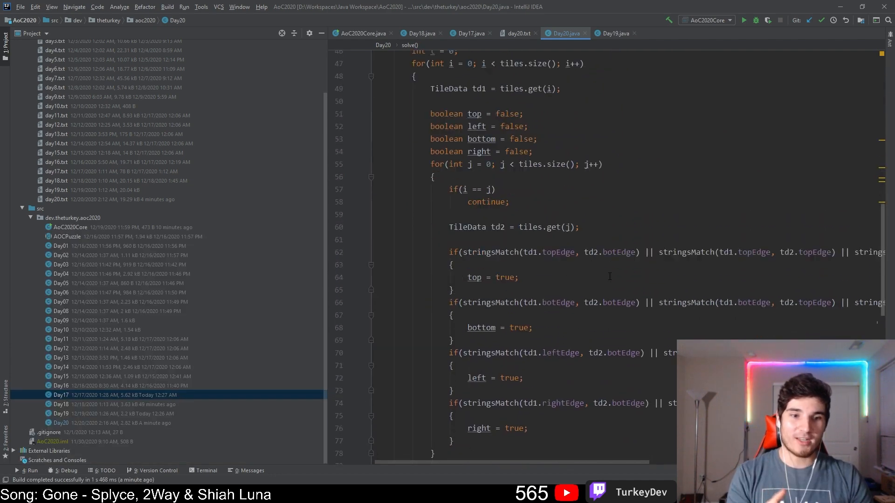
scroll("down", 3)
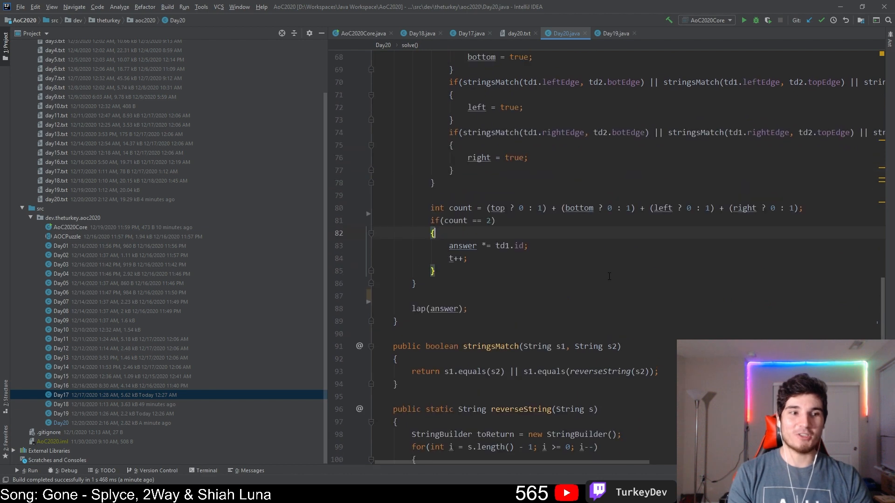
scroll("up", 3)
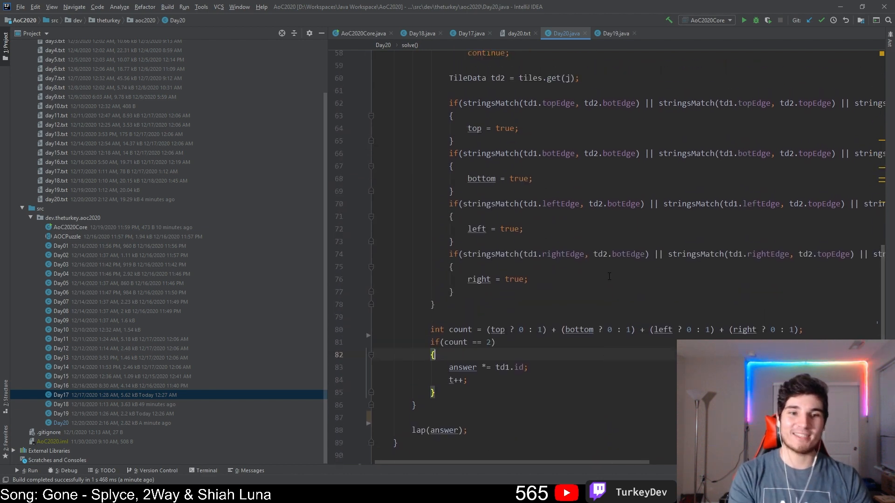